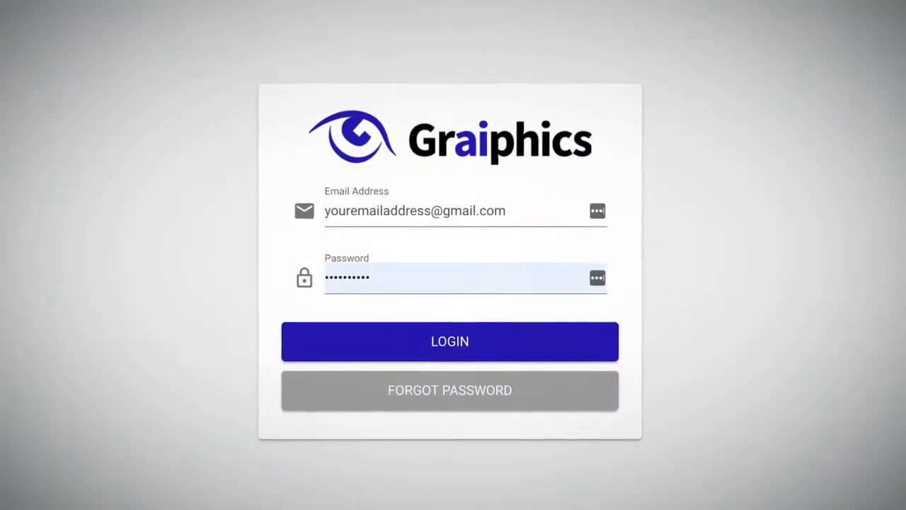
Sign in via LOGIN and bring up the Subject Wizard for describing the wooden cabin
{"action": "left_click", "coordinate": [450, 341]}
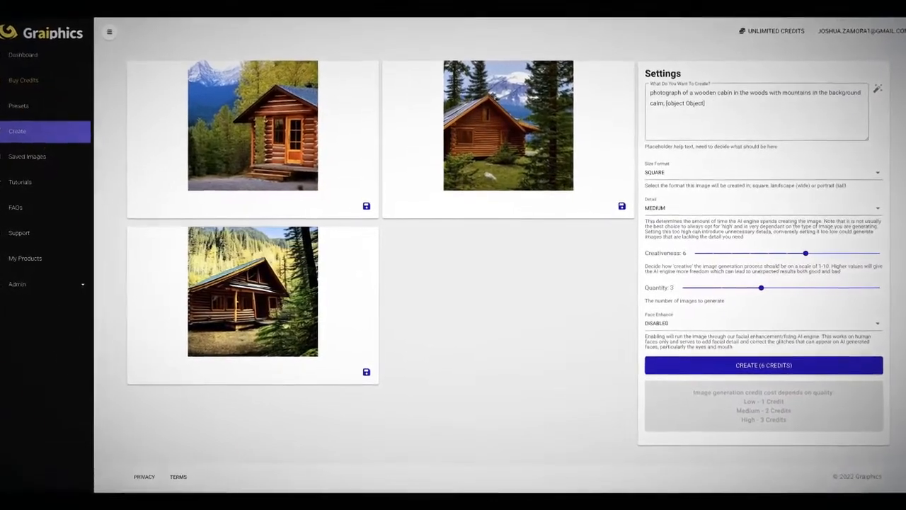
{"action": "left_click", "coordinate": [878, 87]}
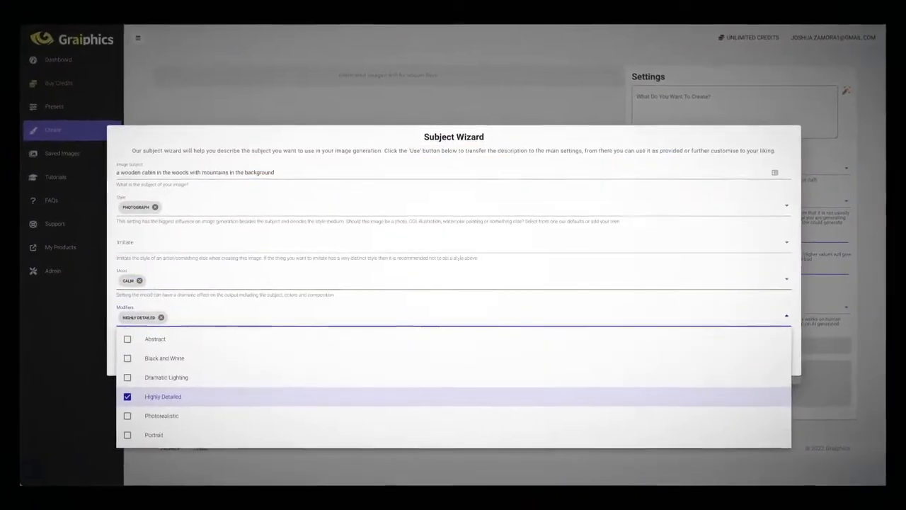